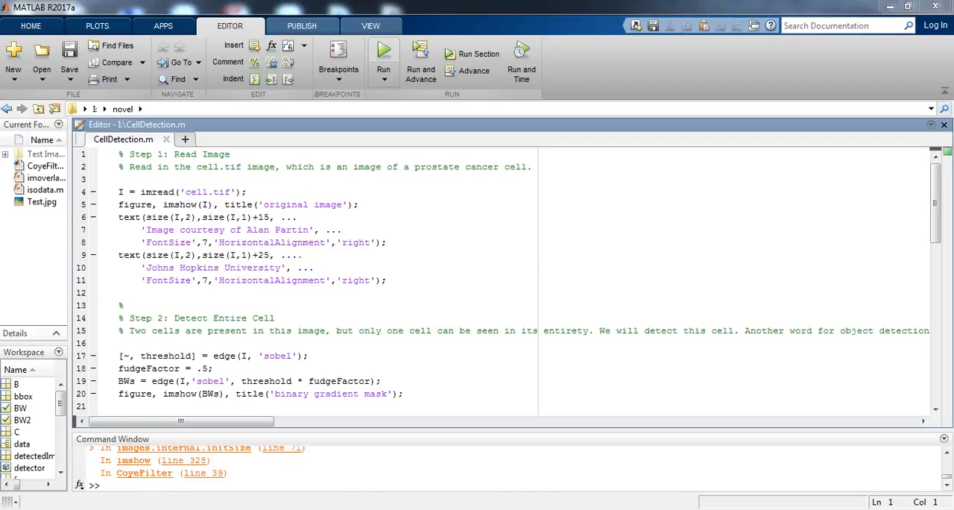
Run the CellDetection script from the Editor to generate the segmentation figures.
left_click(383, 49)
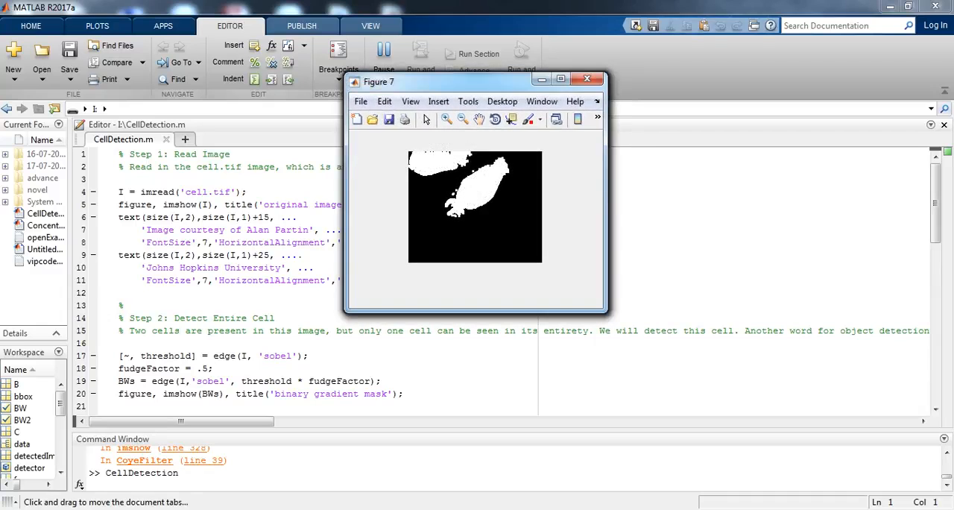
left_click(383, 50)
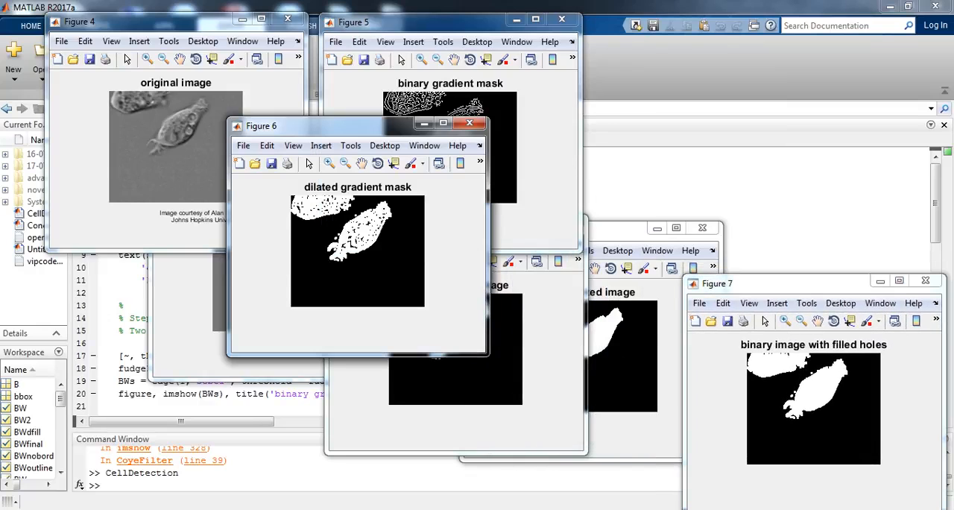
Move the dilated-mask, filled-holes, segmented and outlined figures apart so all are visible.
left_click_drag(261, 125, 580, 45)
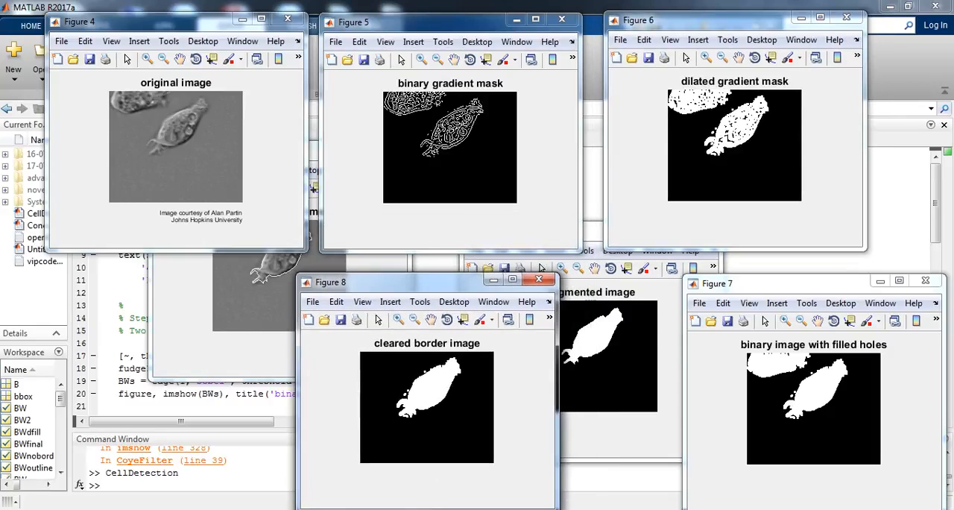
left_click_drag(331, 281, 370, 260)
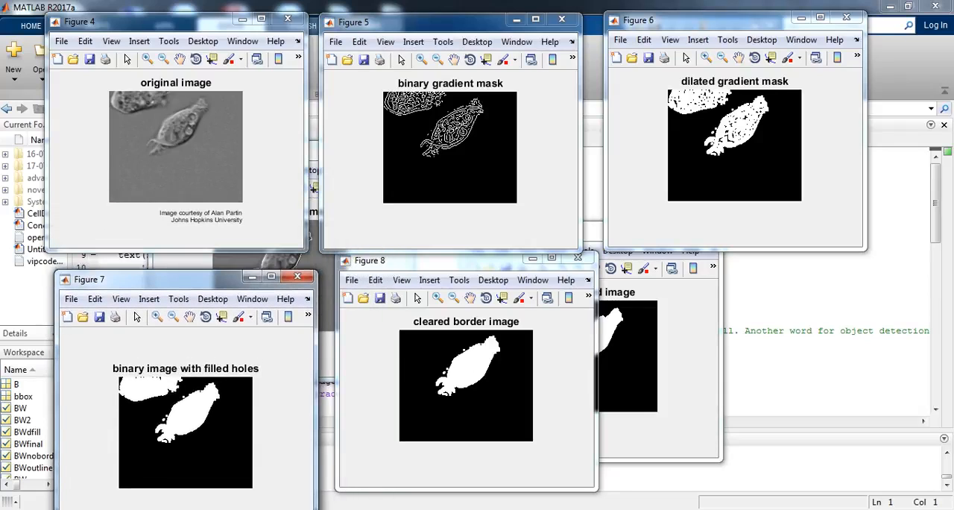
left_click_drag(90, 278, 85, 263)
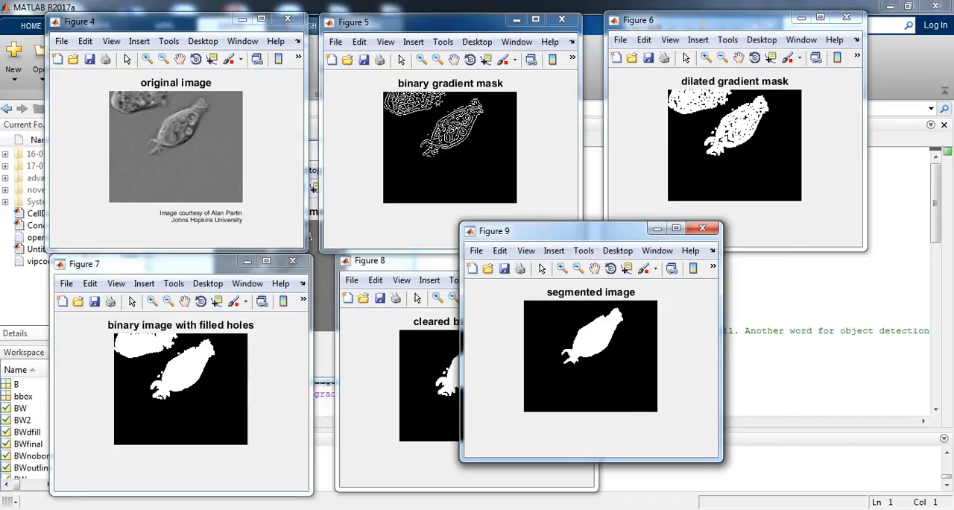
left_click_drag(493, 231, 696, 274)
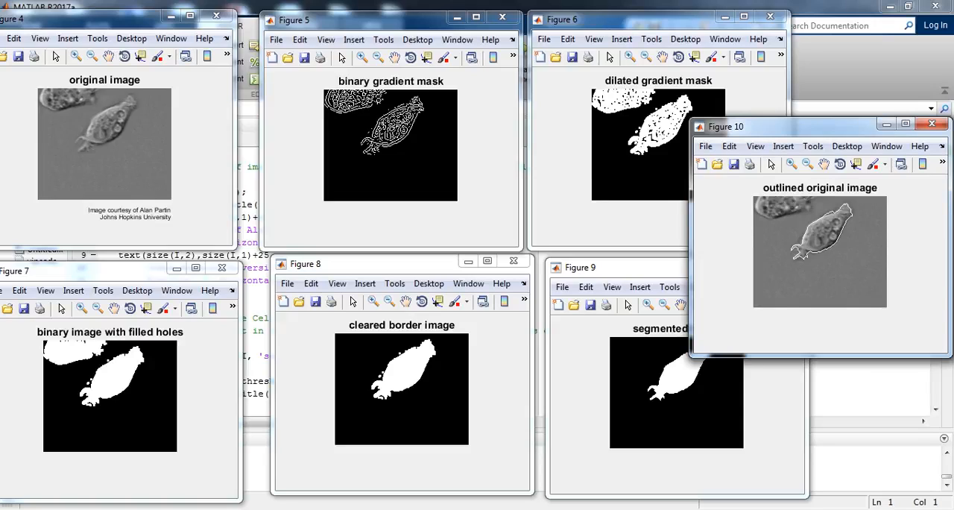
left_click_drag(726, 126, 814, 126)
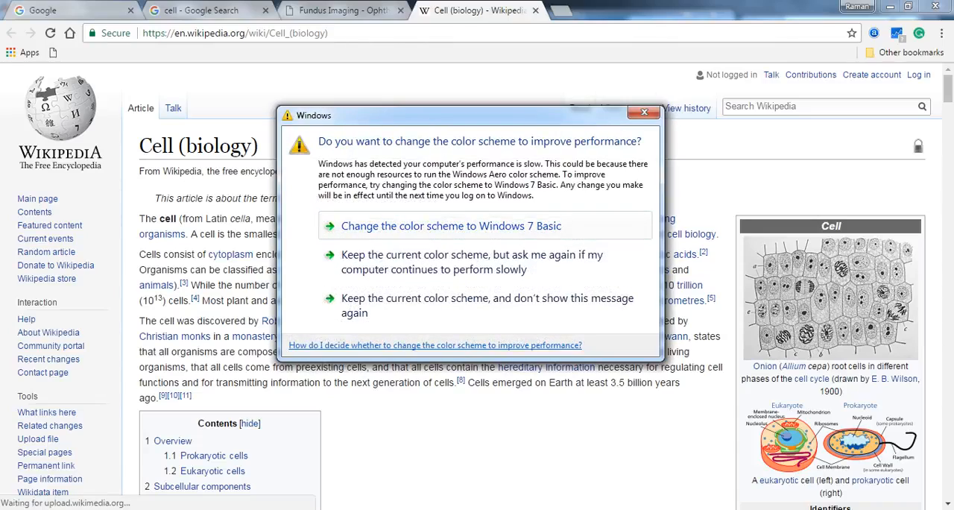
Dismiss the Windows colour-scheme prompt and go back to the 'cell' Google results tab.
left_click(644, 112)
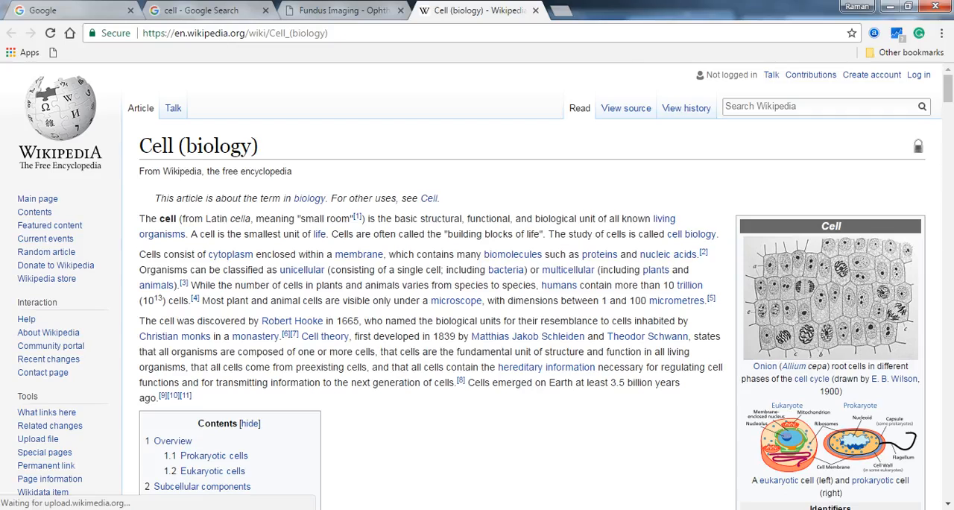
left_click(209, 10)
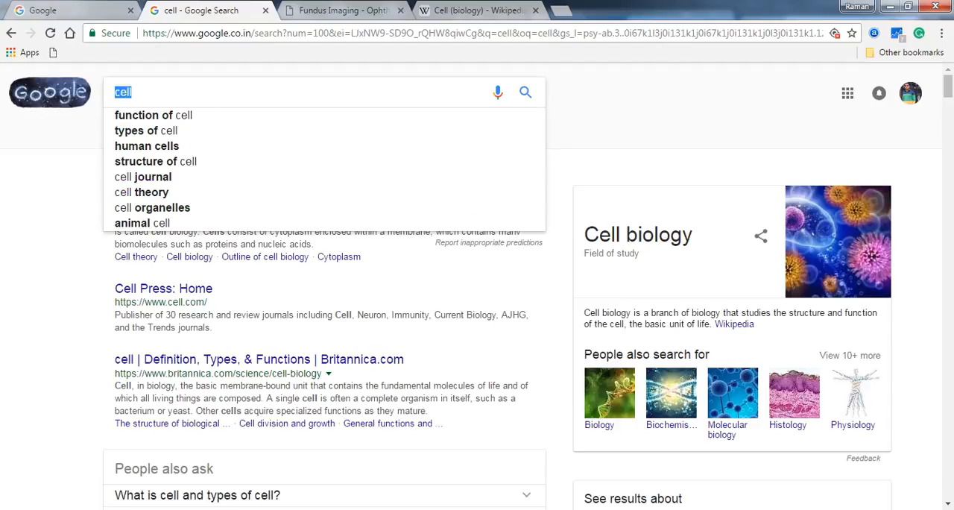
Search Google for 'gradient mask' and expand 'What is meant by gradient in image processing?'.
type("gradient mask")
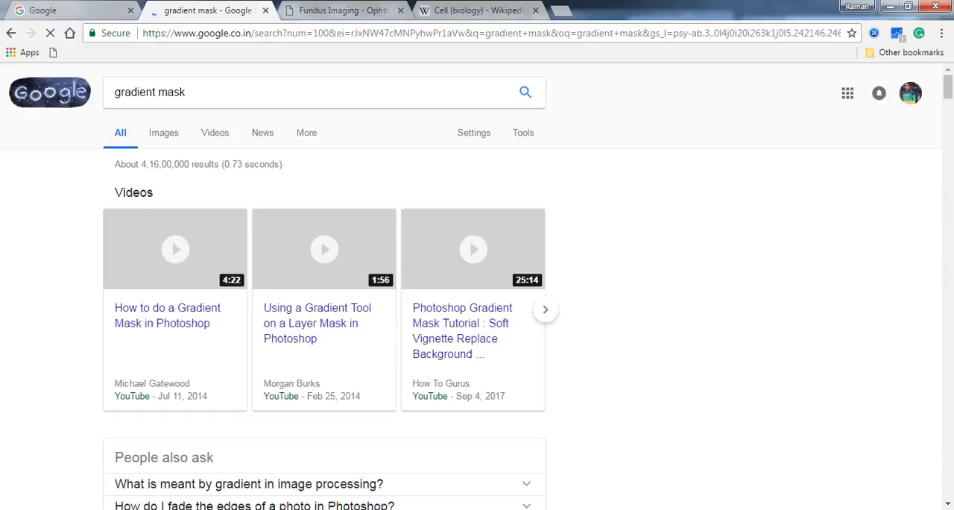
scroll("down", 3)
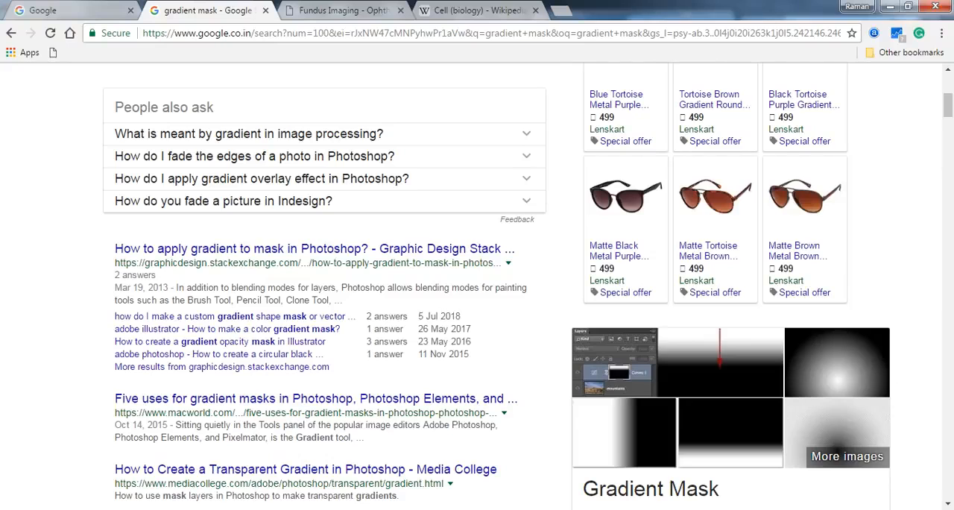
scroll("down", 3)
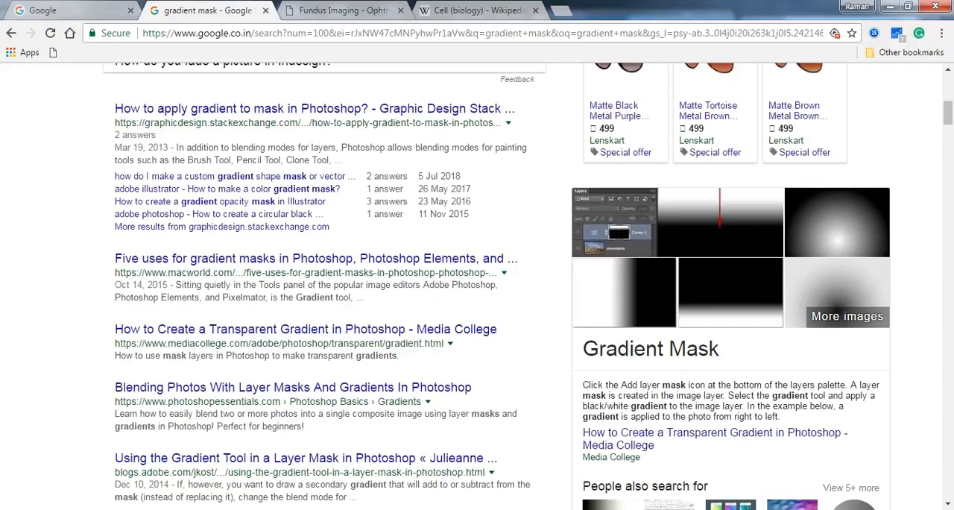
scroll("down", 3)
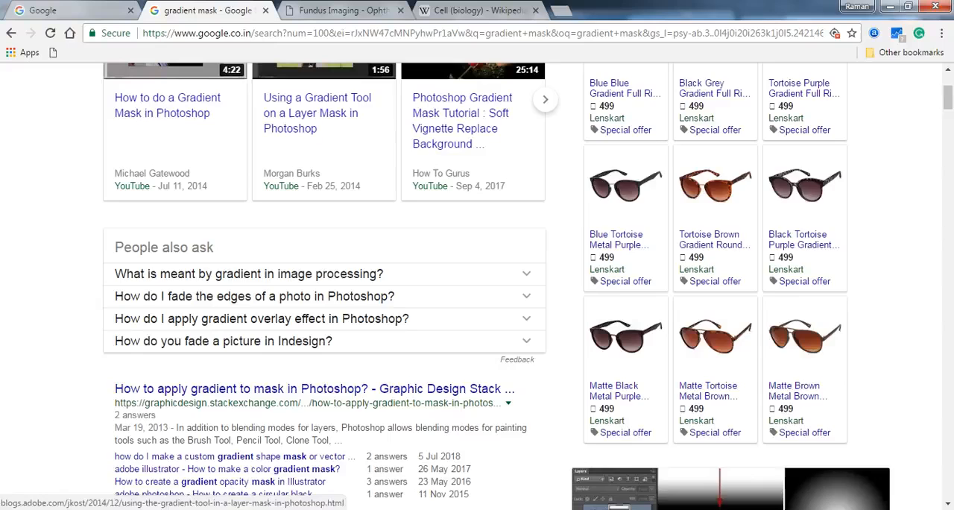
left_click(248, 274)
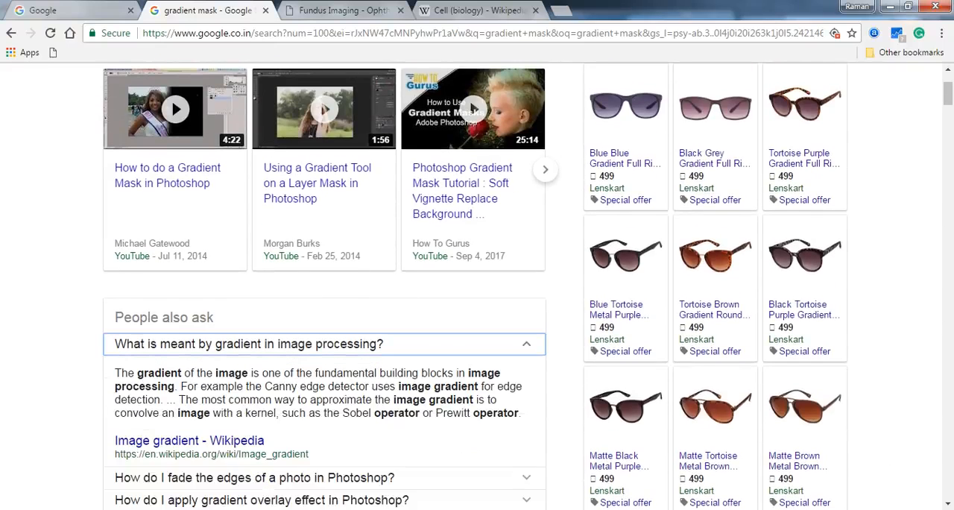
scroll("down", 3)
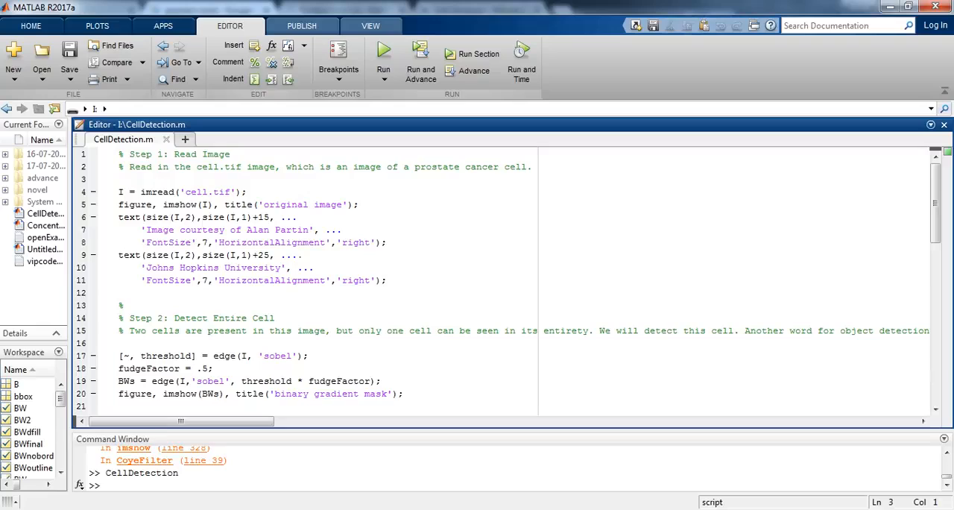
left_click(119, 179)
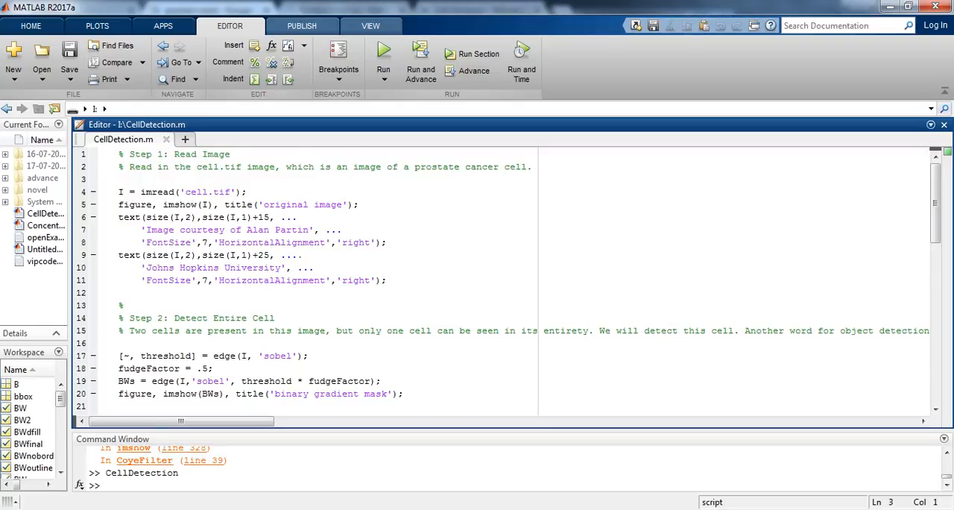
scroll("down", 3)
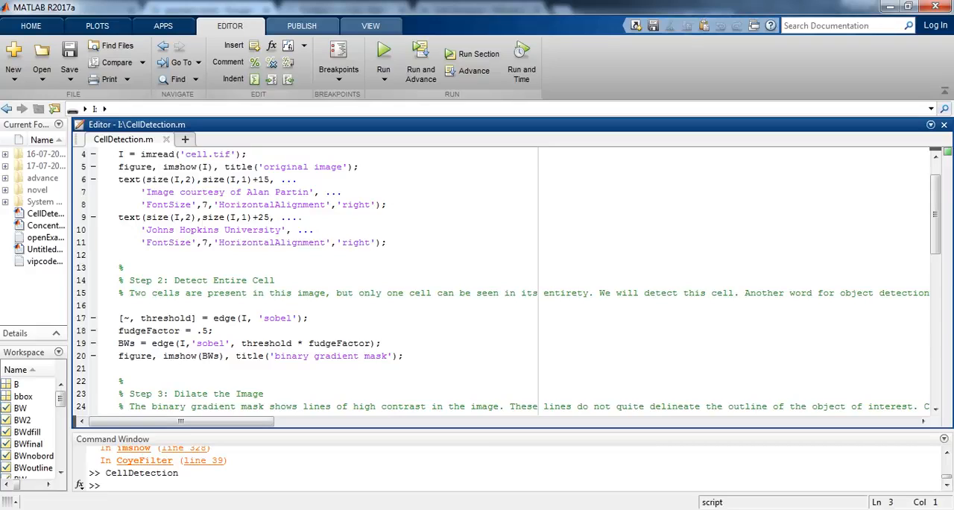
double_click(146, 317)
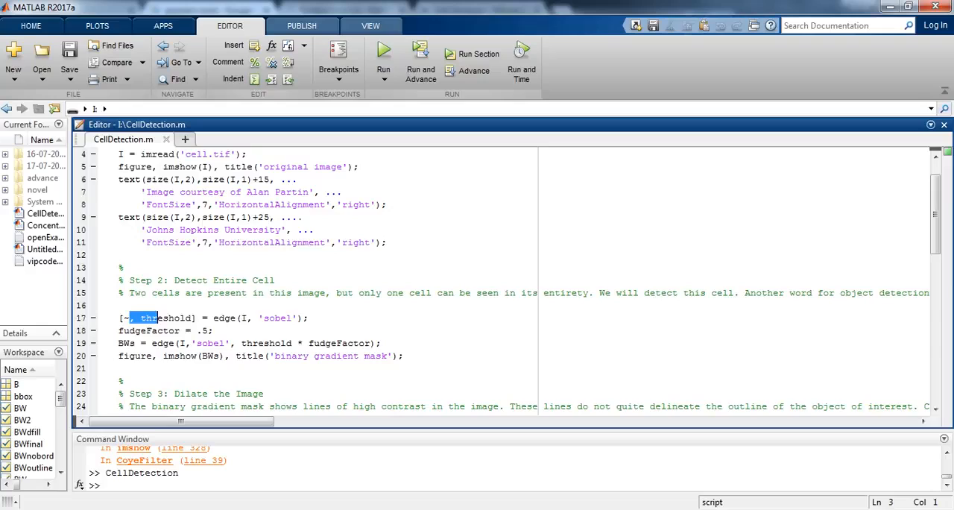
left_click_drag(159, 318, 403, 356)
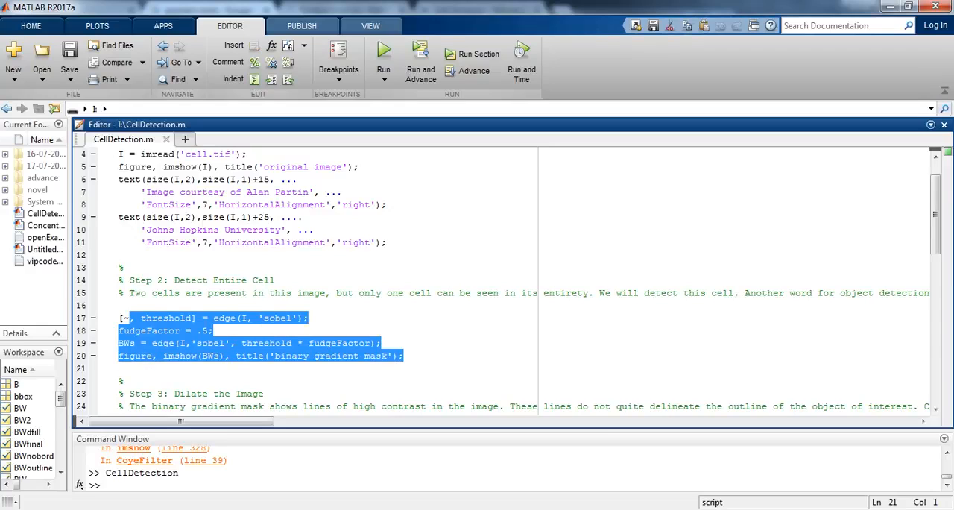
Split the Step 2 comment at each sentence end into separate % comment lines.
left_click(596, 293)
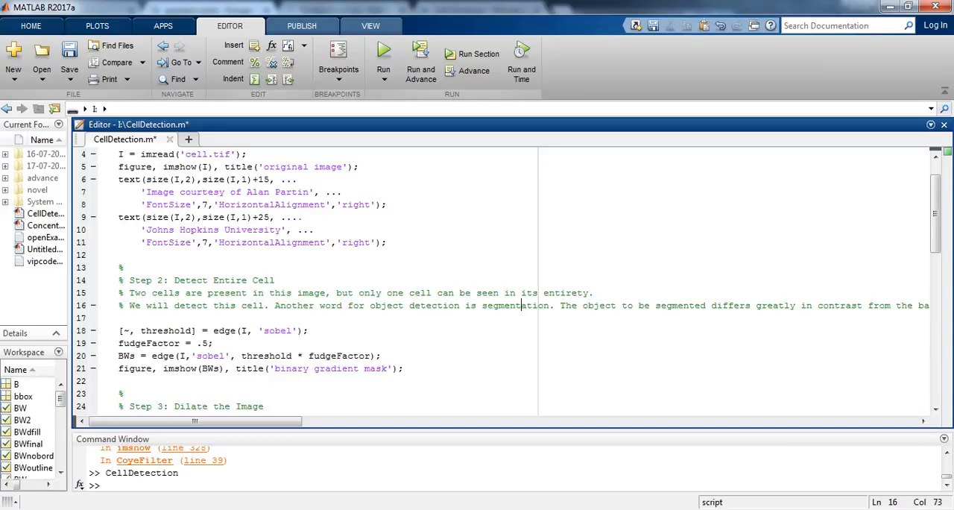
left_click(565, 306)
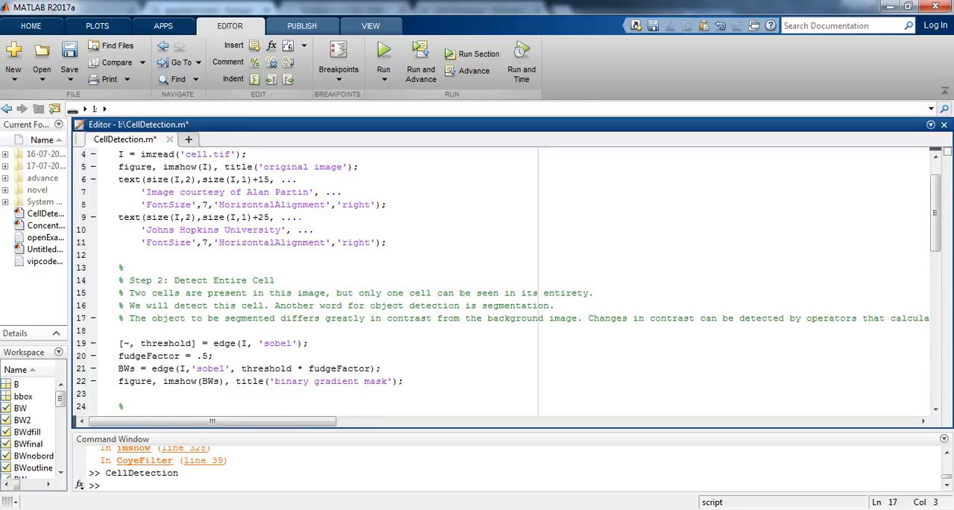
left_click(129, 317)
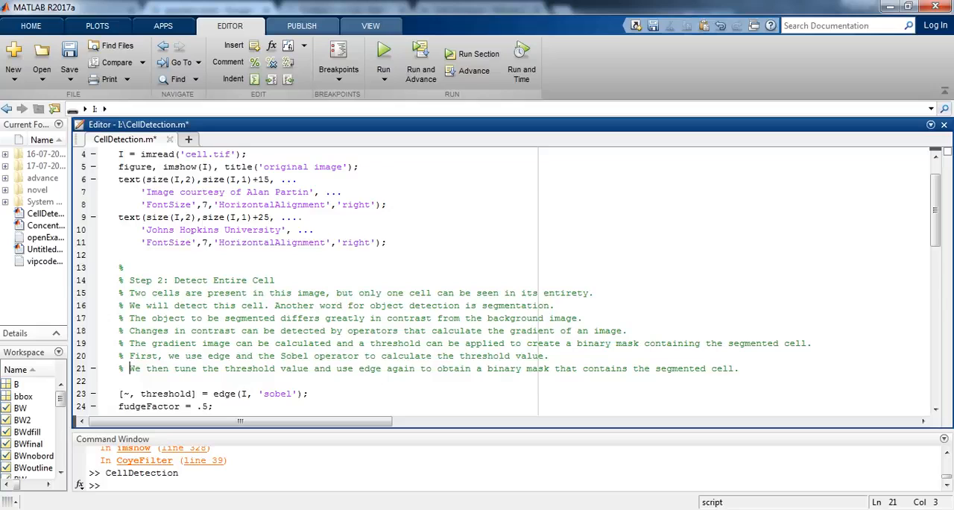
Break the Step 3 and Step 4 comments into one-sentence % lines.
scroll("down", 3)
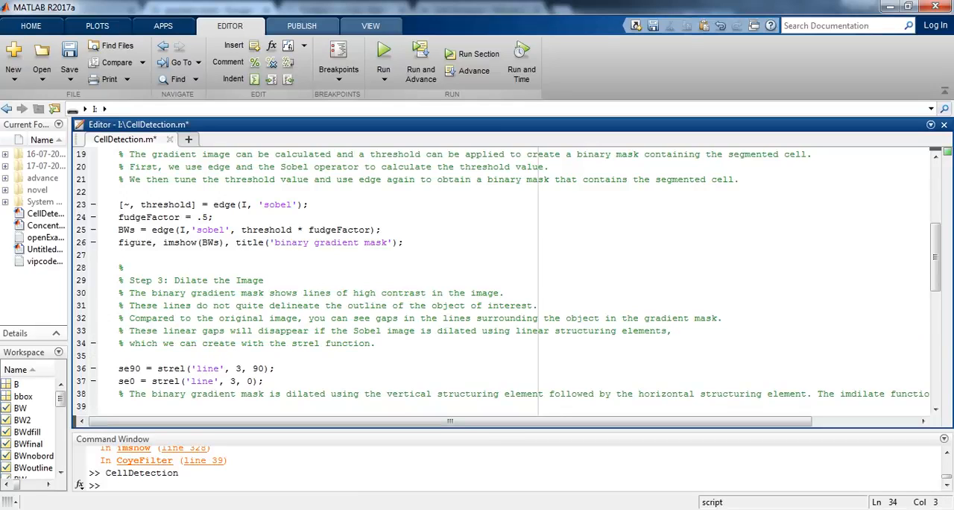
scroll("down", 3)
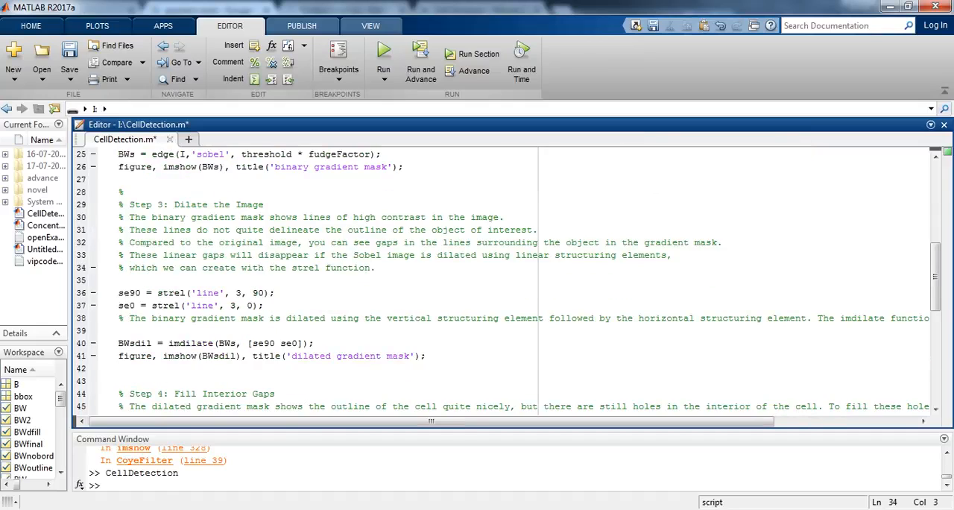
left_click_drag(119, 292, 262, 306)
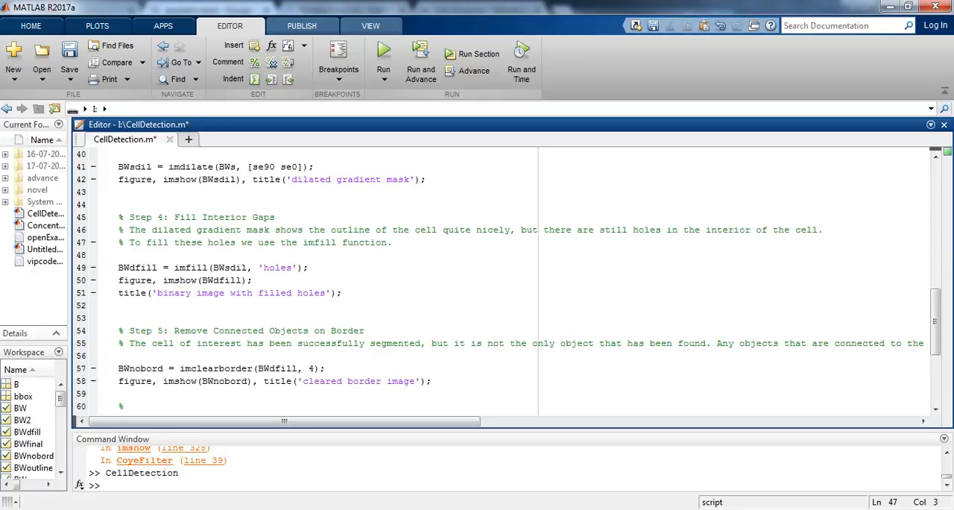
left_click_drag(118, 255, 325, 292)
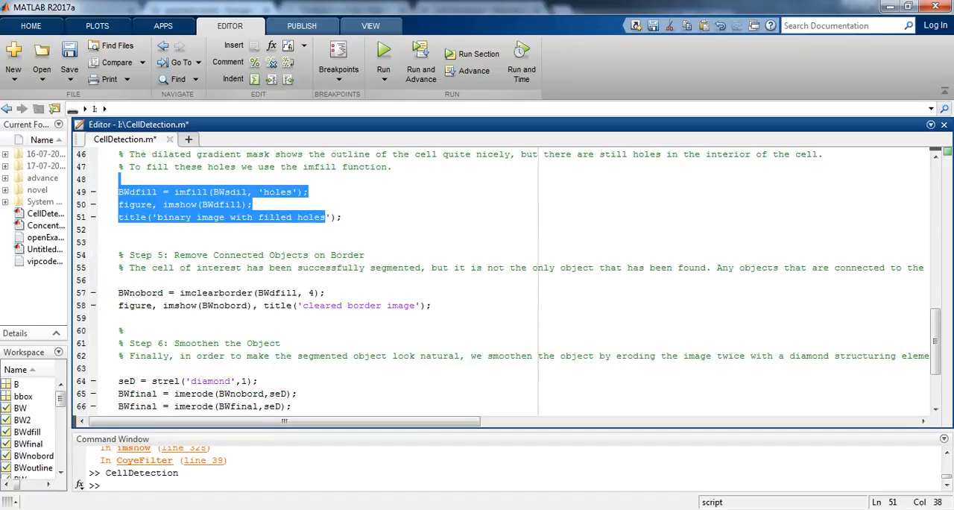
scroll("down", 3)
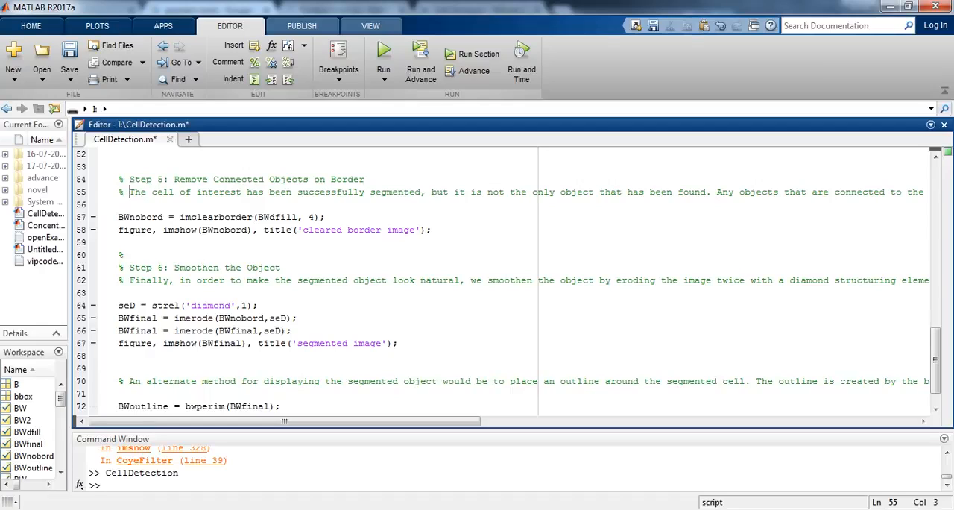
Split the Step 5 border-clearing comment into three one-sentence lines.
left_click(715, 192)
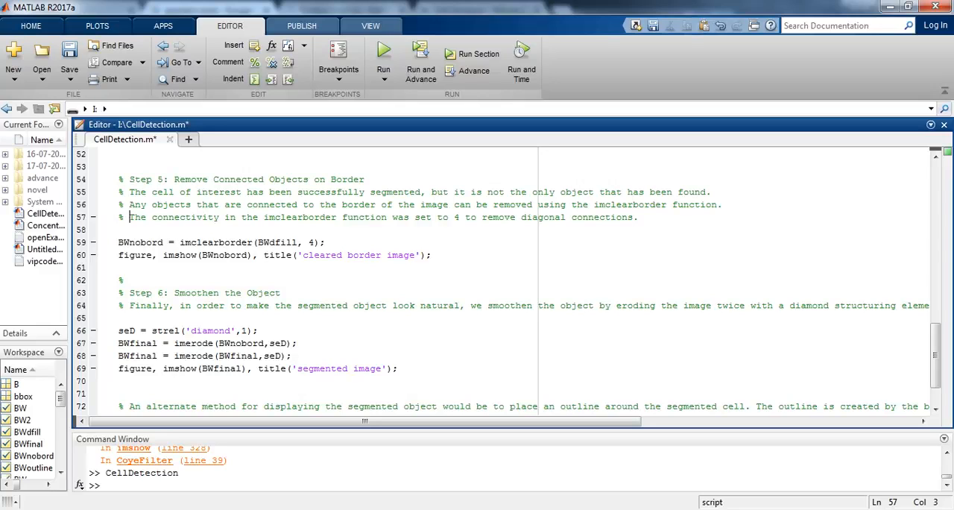
scroll("down", 3)
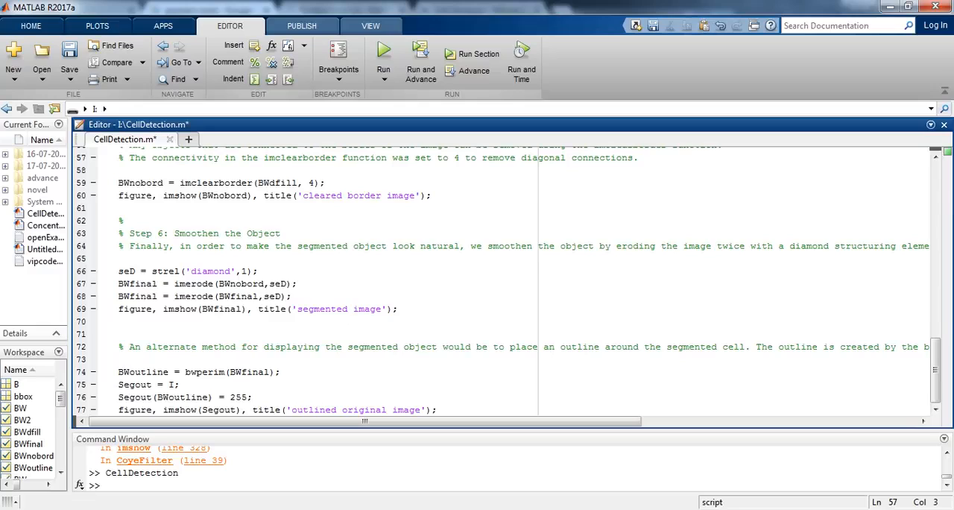
Split the Step 6 smoothing and bwperim outline comments into two lines each, then highlight the outline code.
left_click_drag(118, 271, 337, 309)
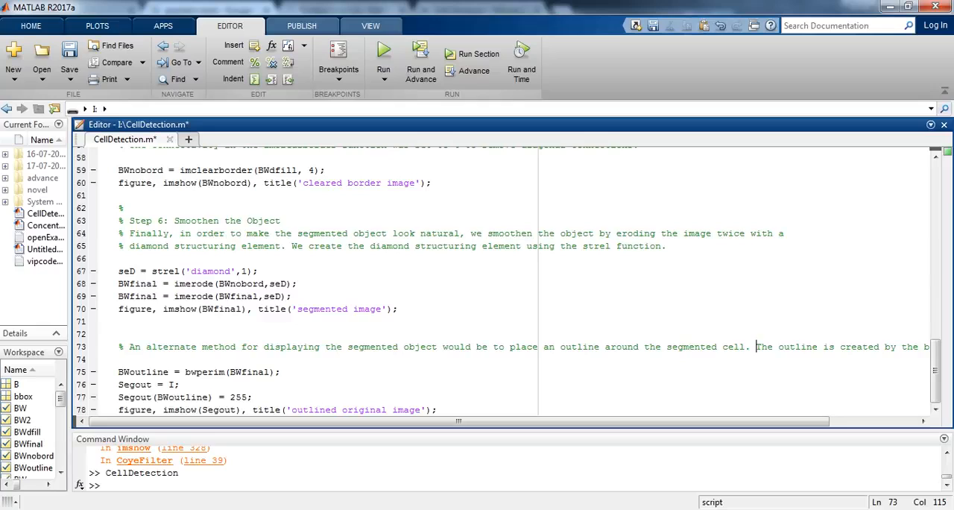
scroll("down", 3)
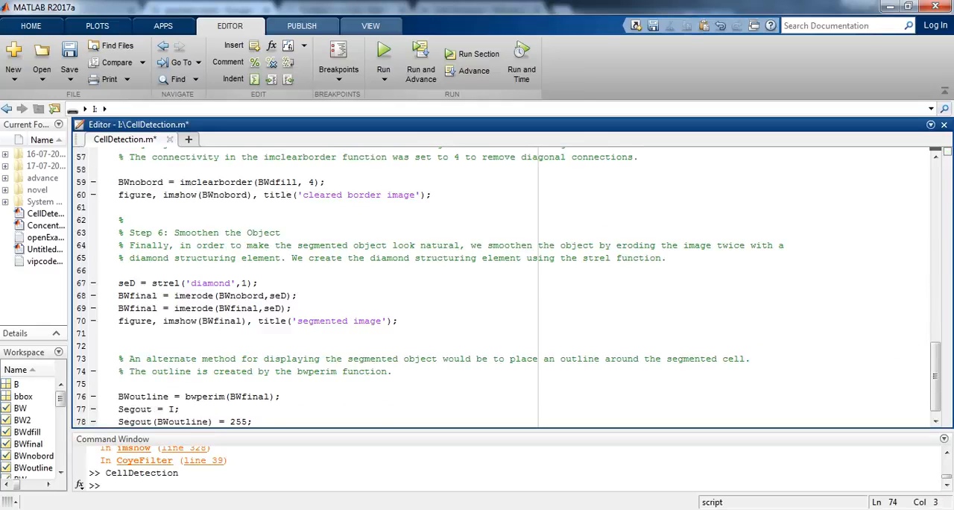
scroll("down", 3)
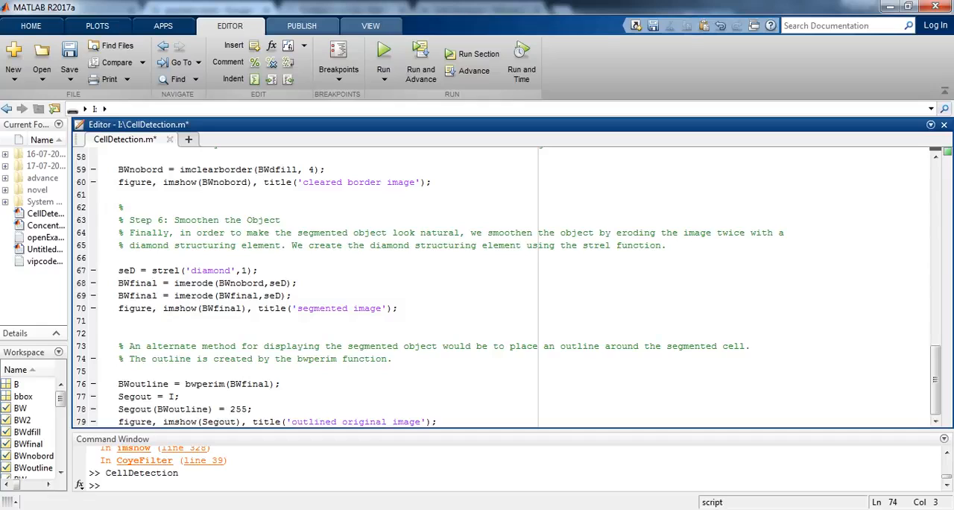
left_click_drag(117, 383, 437, 421)
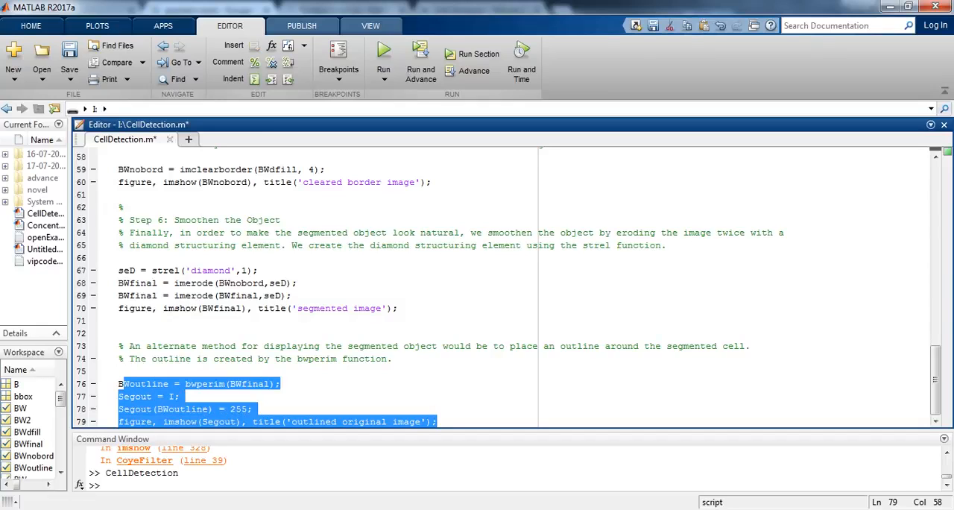